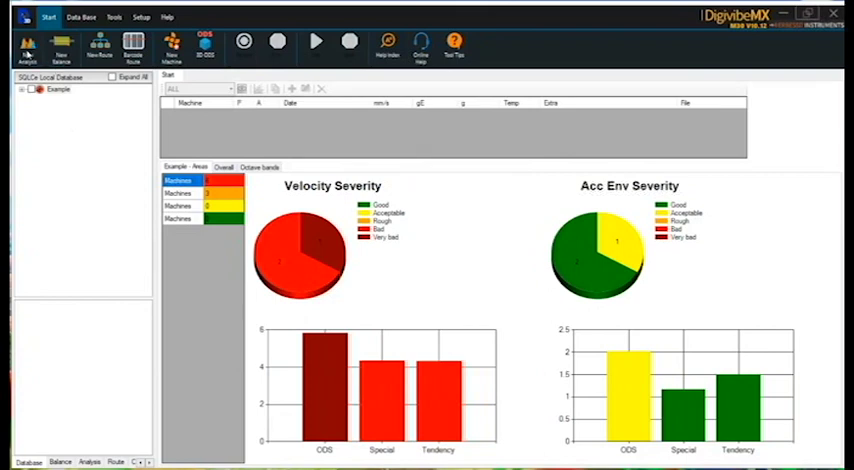
- Switch to the Analysis view showing the empty time waveform and spectrum plots
{"action": "left_click", "coordinate": [118, 16]}
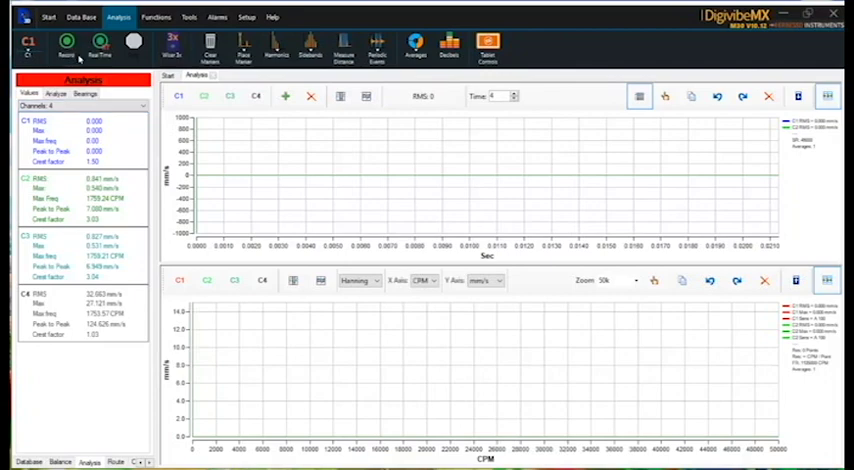
{"action": "mouse_move", "coordinate": [76, 54]}
{"action": "type", "text": "14"}
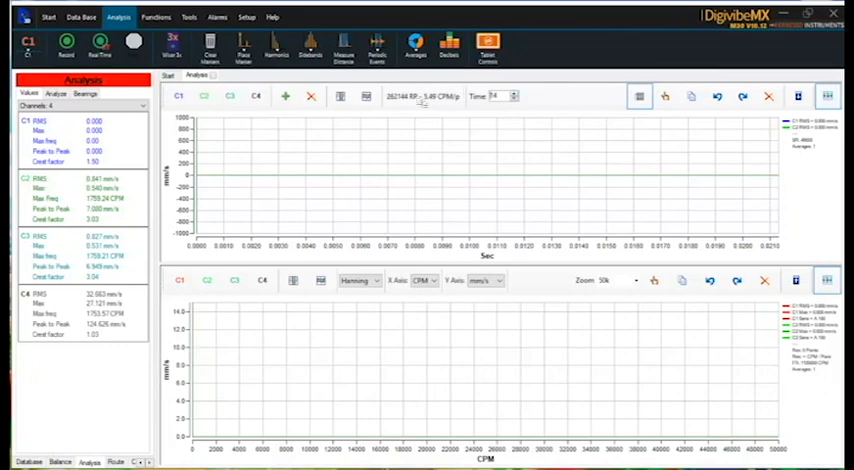
- Start acquiring the channel signals until the waveform and spectrum show live peaks
{"action": "left_click", "coordinate": [66, 40]}
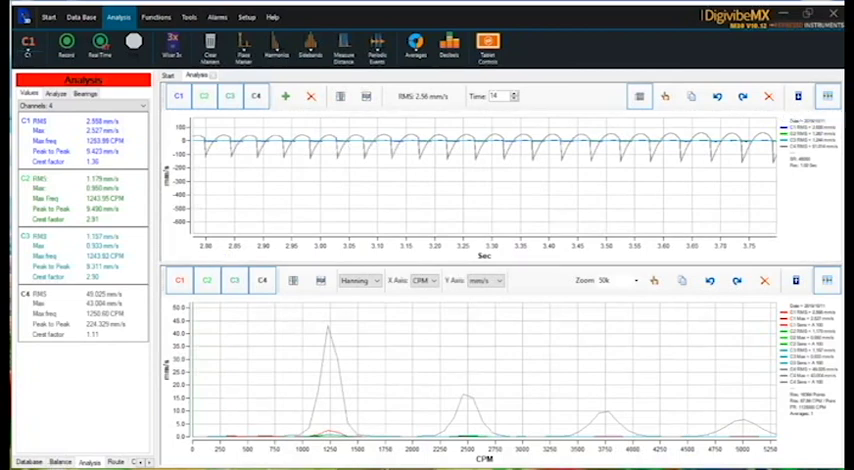
- Analyze the phase table to list amplitude and phase for all four channels, then show the Tools ribbon
{"action": "left_click", "coordinate": [56, 92]}
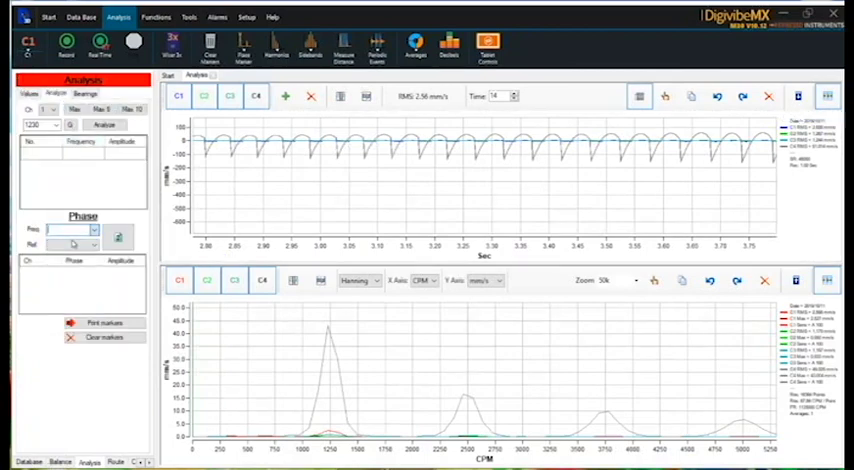
{"action": "left_click", "coordinate": [98, 246]}
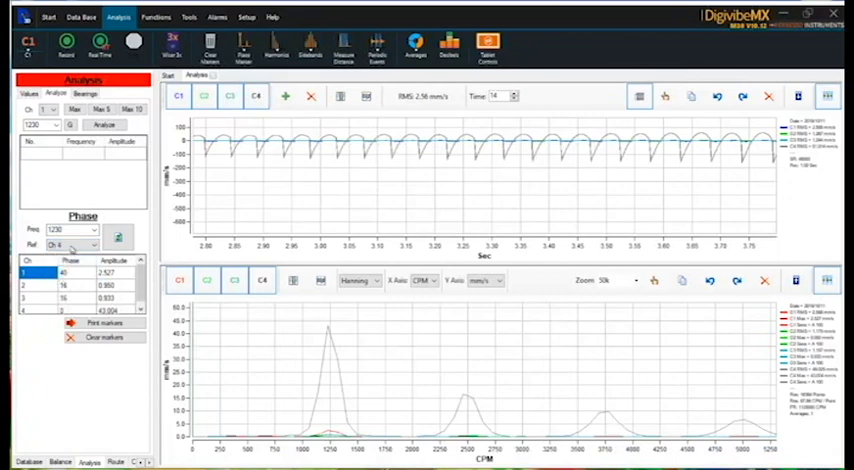
{"action": "left_click", "coordinate": [64, 272]}
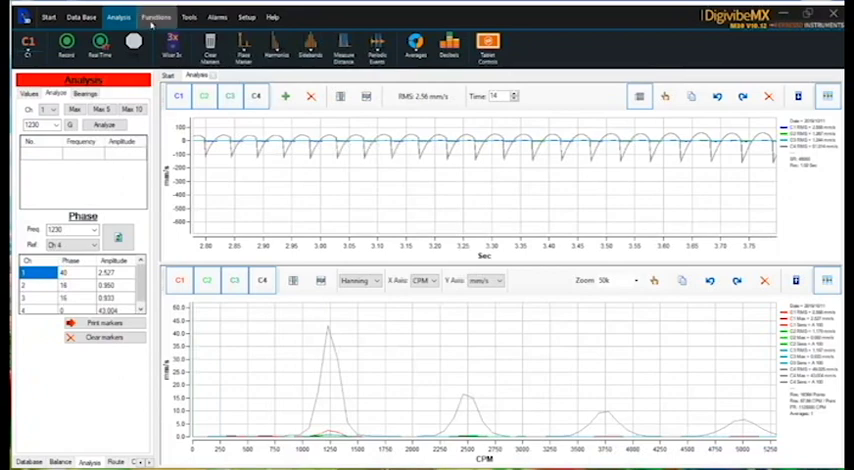
{"action": "left_click", "coordinate": [188, 16]}
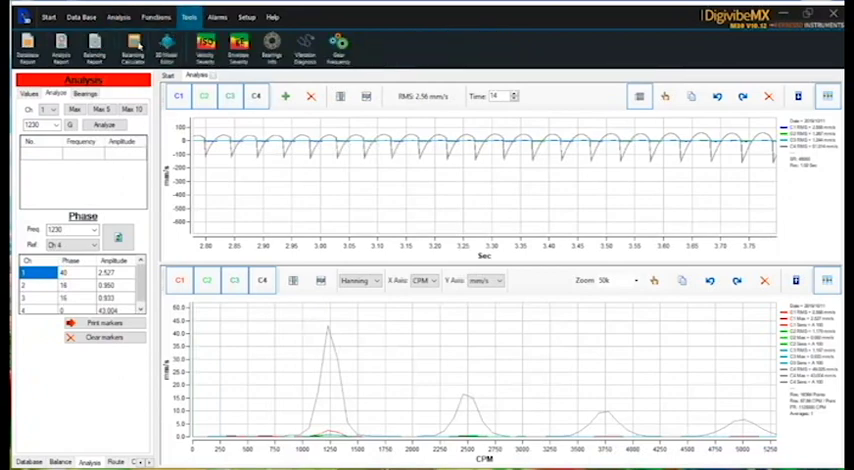
- Enter 2.52 as Plane 1's initial run amplitude in the two-plane balancing calculator
{"action": "left_click", "coordinate": [228, 76]}
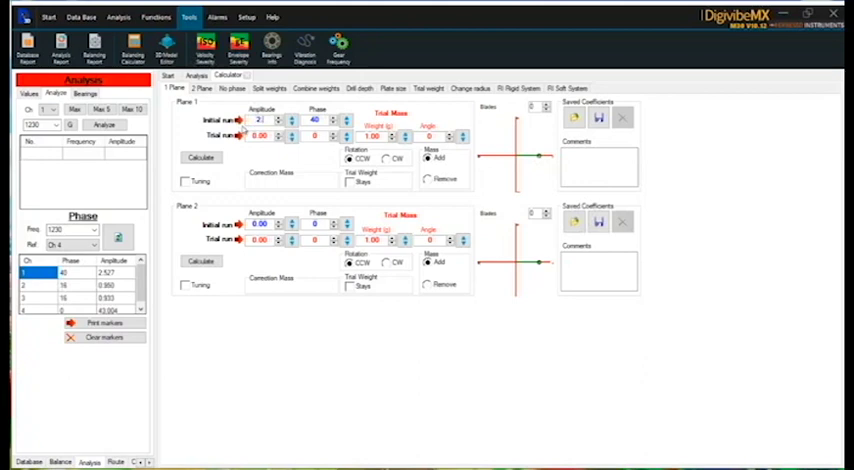
{"action": "type", "text": "2.52"}
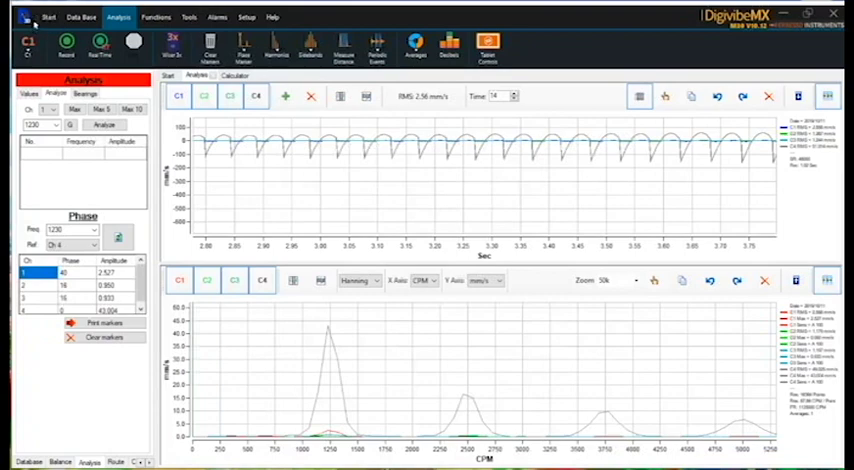
- Save the initial measurement as 'initial' inside the Test balance folder
{"action": "left_click", "coordinate": [48, 18]}
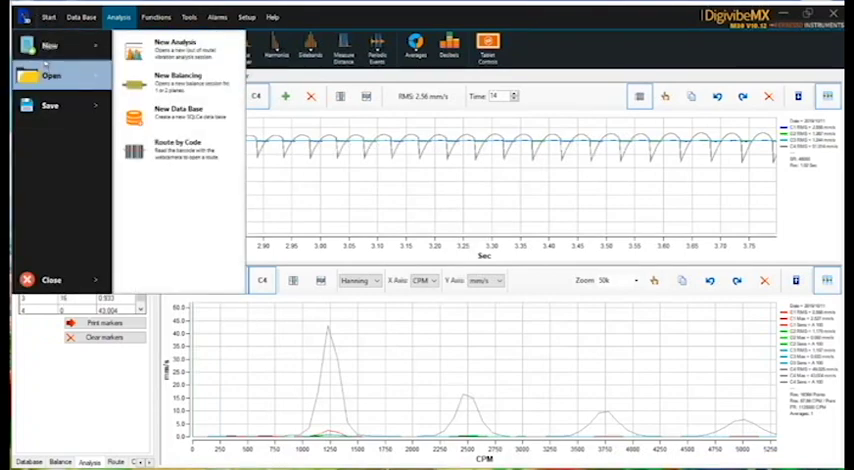
{"action": "left_click", "coordinate": [48, 106]}
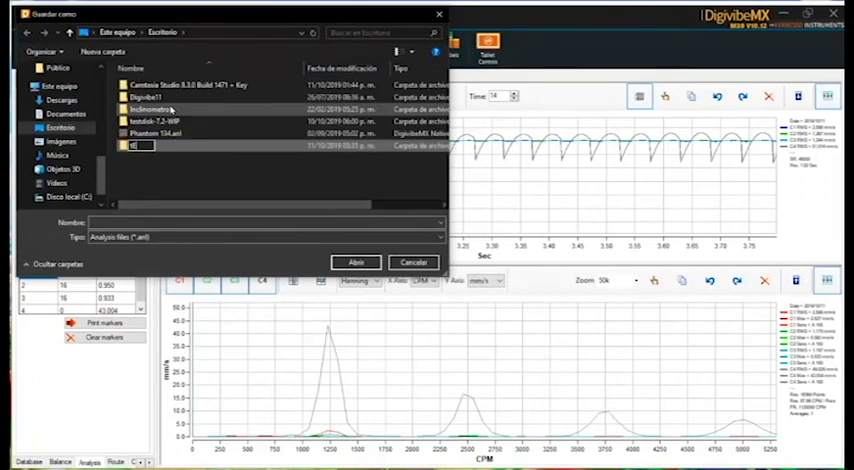
{"action": "type", "text": "est"}
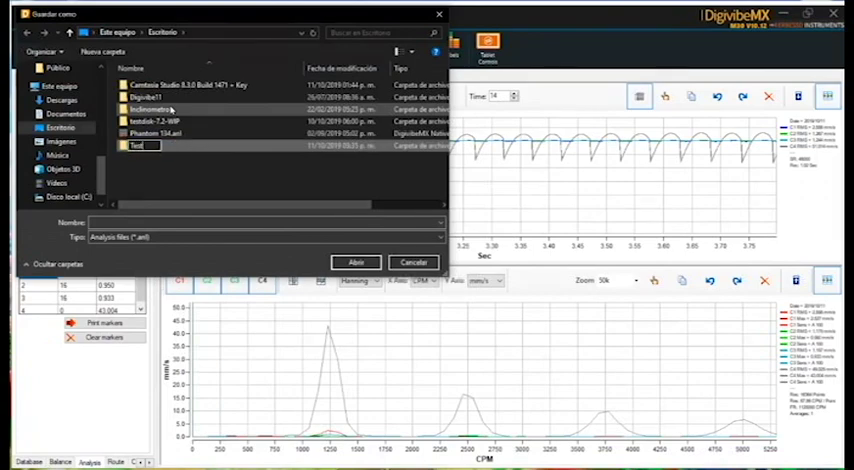
{"action": "double_click", "coordinate": [138, 144]}
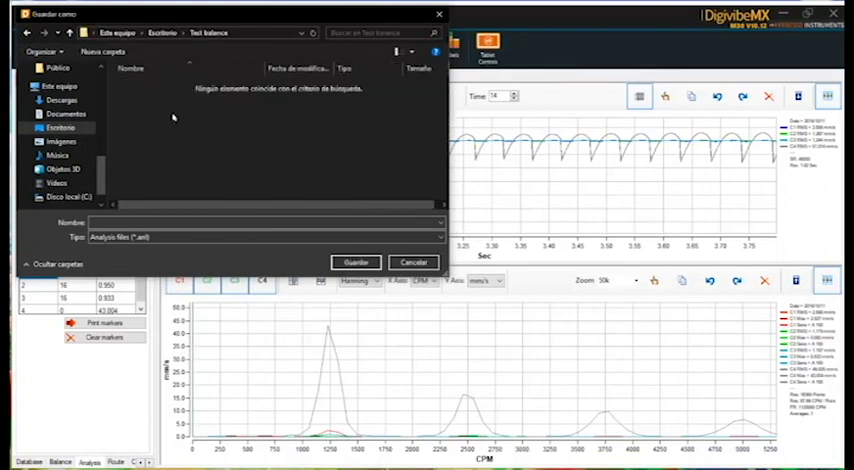
{"action": "left_click", "coordinate": [264, 222]}
{"action": "type", "text": "initial"}
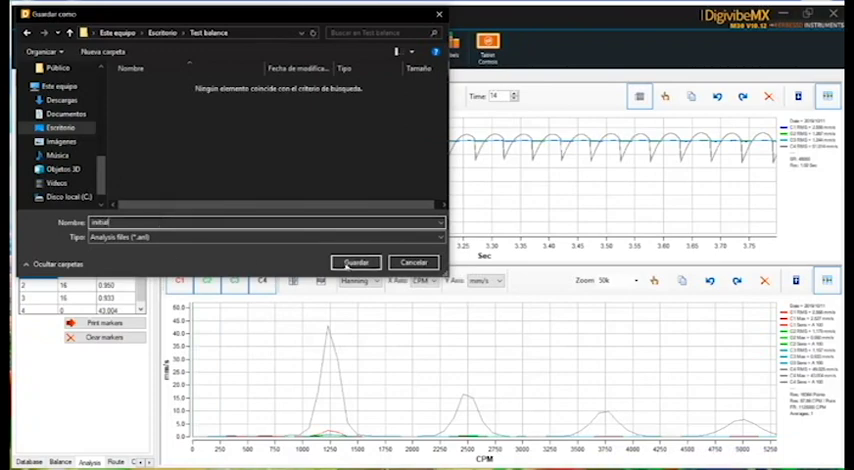
{"action": "left_click", "coordinate": [356, 262]}
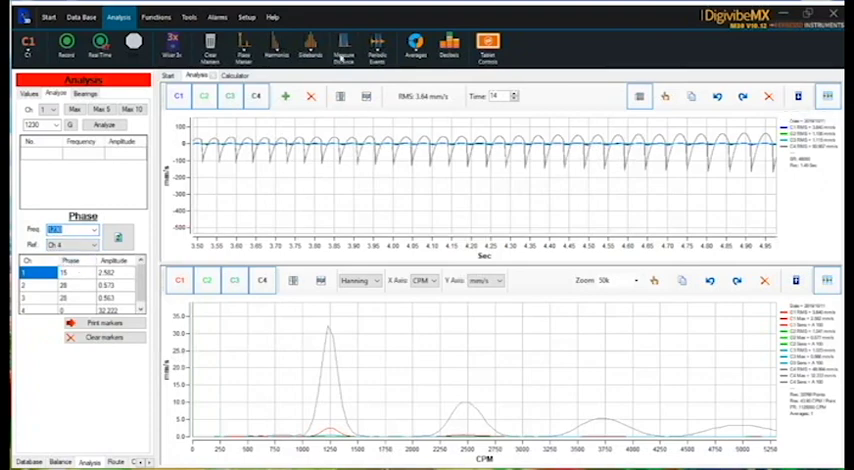
- Return to the balancing calculator after measuring the trial-weight run
{"action": "left_click", "coordinate": [230, 76]}
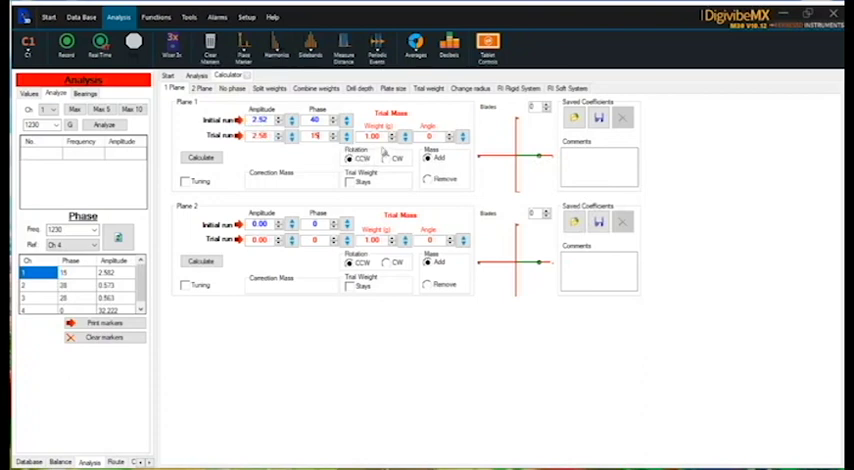
- Enter Plane 1's trial run values and calculate its correction mass and angle
{"action": "left_click", "coordinate": [348, 158]}
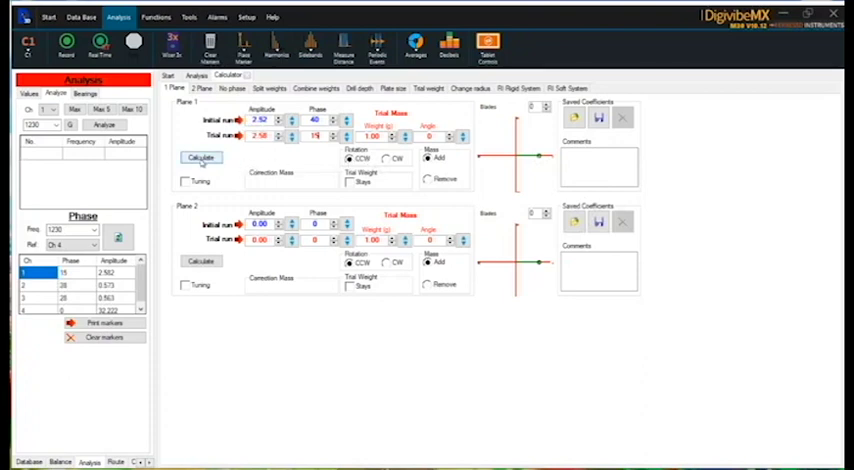
{"action": "left_click", "coordinate": [200, 158]}
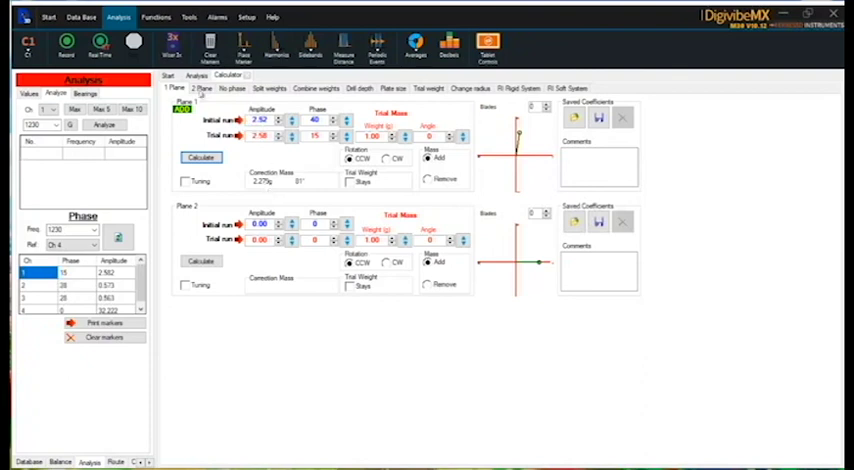
{"action": "left_click", "coordinate": [196, 76]}
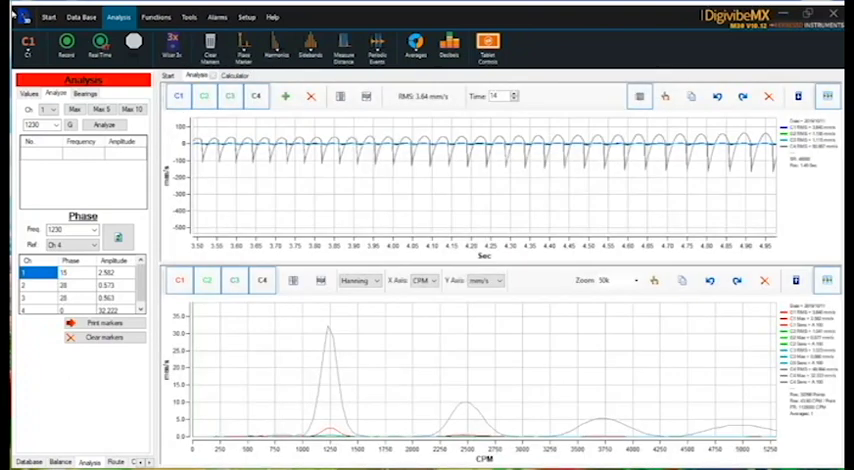
- Save the trial-weight run as 'Trial 1' in the Test balance folder
{"action": "left_click", "coordinate": [10, 16]}
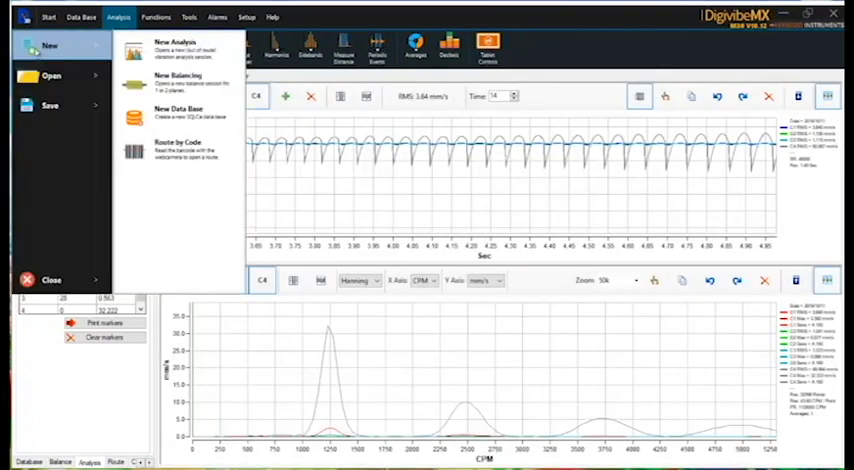
{"action": "left_click", "coordinate": [48, 104]}
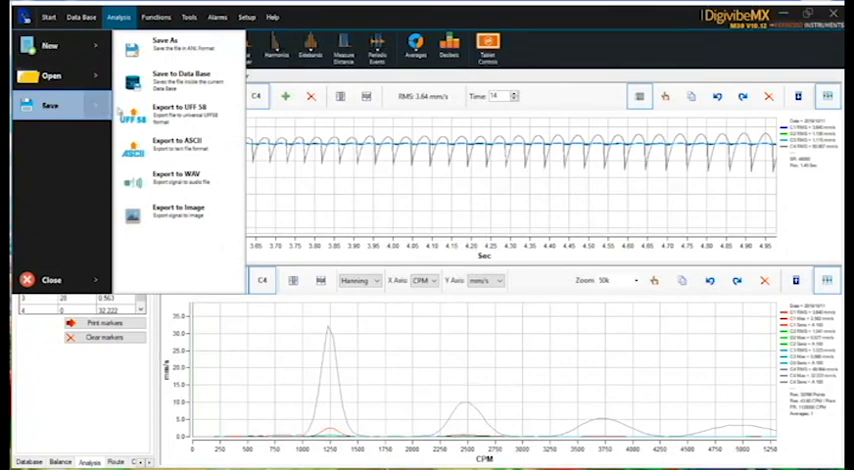
{"action": "mouse_move", "coordinate": [176, 44]}
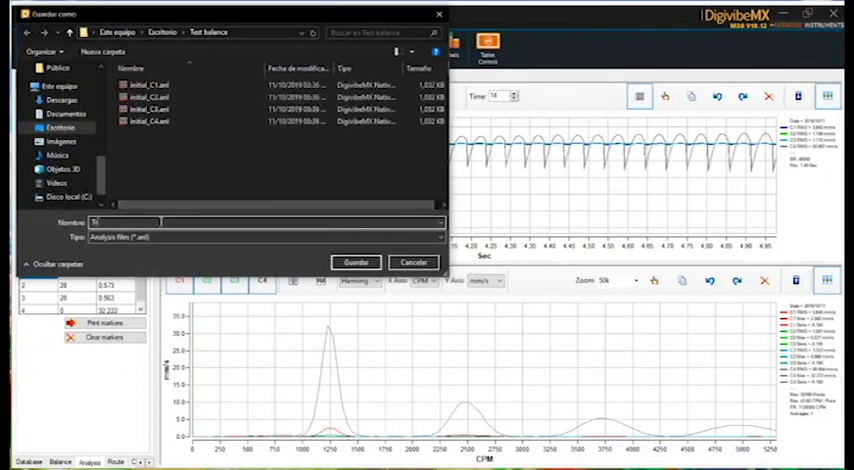
{"action": "type", "text": "Trial 1"}
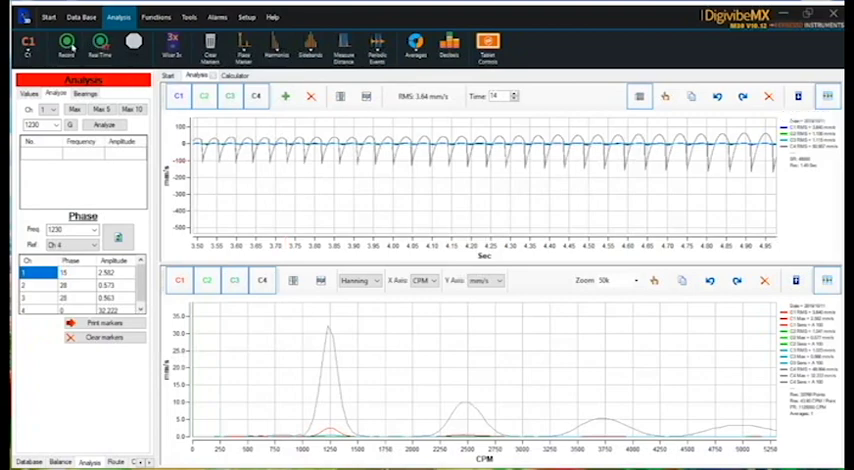
- Acquire the tuning run signals and return to the balancing calculator
{"action": "left_click", "coordinate": [66, 44]}
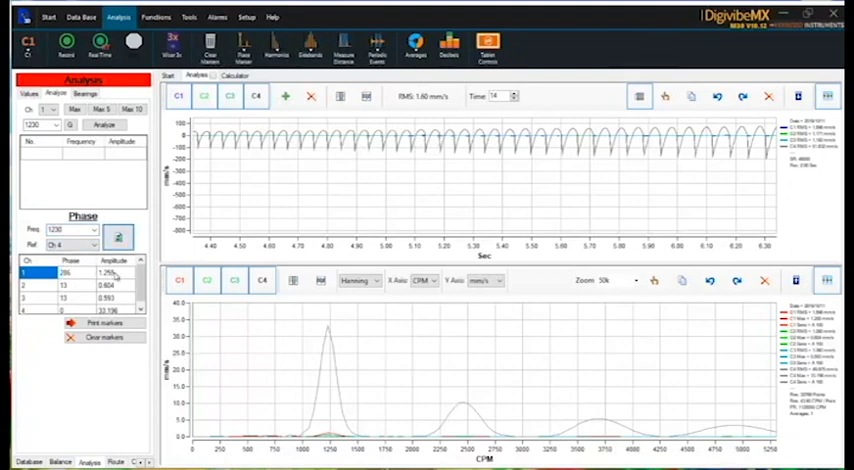
{"action": "left_click", "coordinate": [228, 76]}
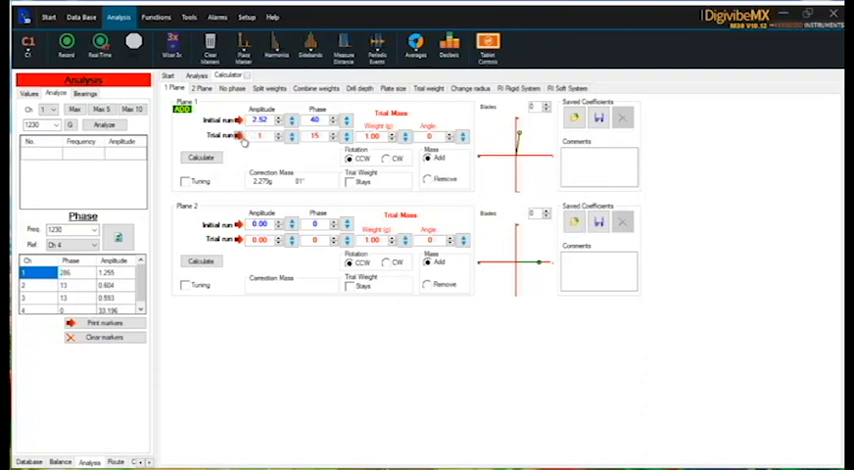
- Set Plane 1's trial run amplitude to 1.25 and angle to 90, then recalculate the correction mass and angle
{"action": "left_click", "coordinate": [260, 136]}
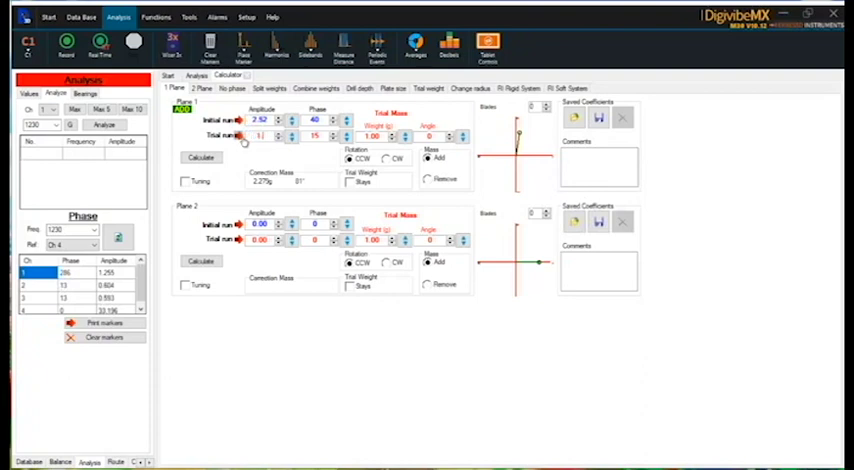
{"action": "type", "text": "1.25"}
{"action": "left_click", "coordinate": [320, 134]}
{"action": "type", "text": "286"}
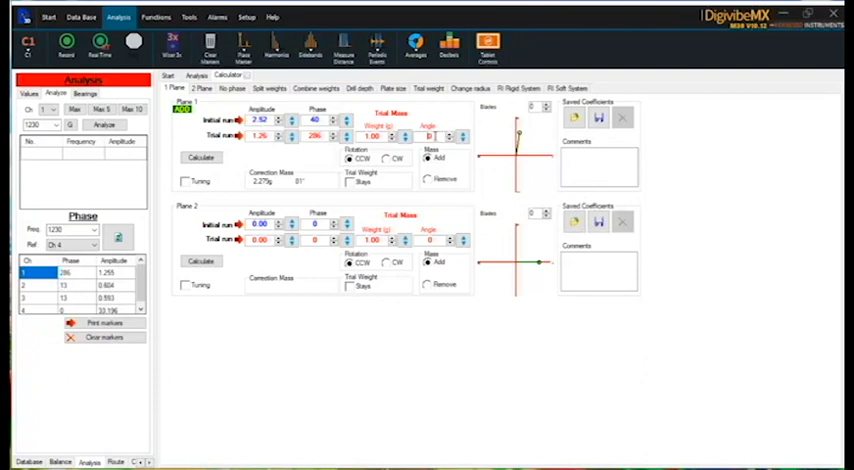
{"action": "type", "text": "90"}
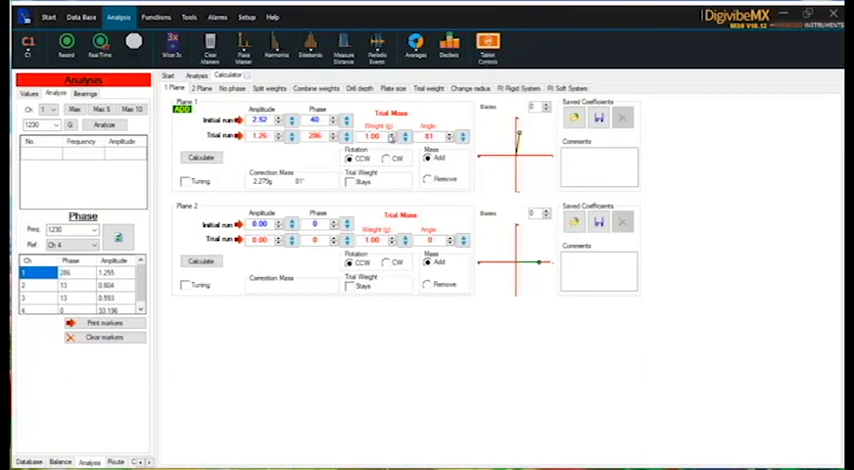
{"action": "left_click", "coordinate": [376, 136]}
{"action": "type", "text": "2.28"}
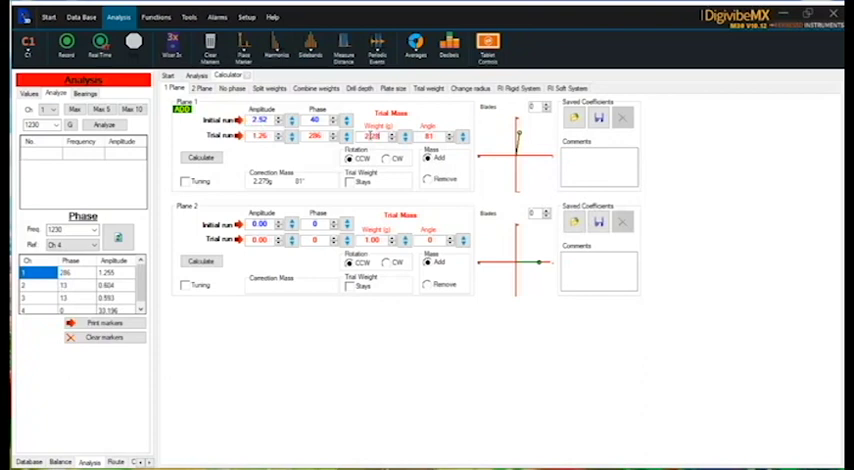
{"action": "left_click", "coordinate": [200, 156]}
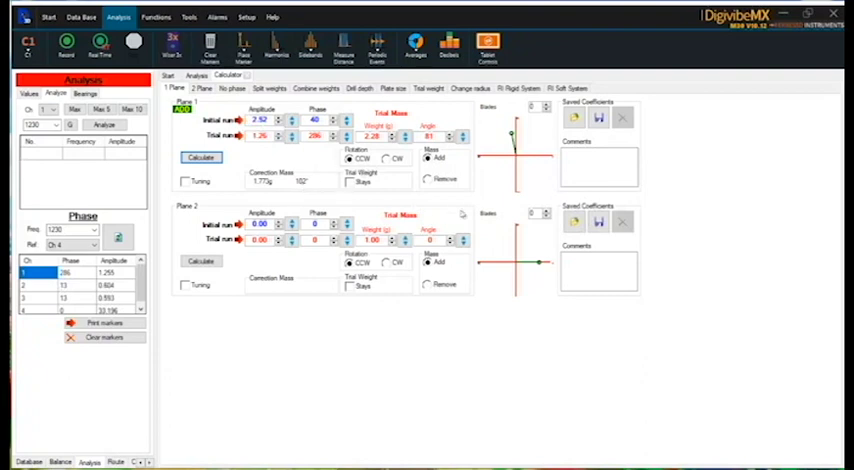
{"action": "mouse_move", "coordinate": [424, 198]}
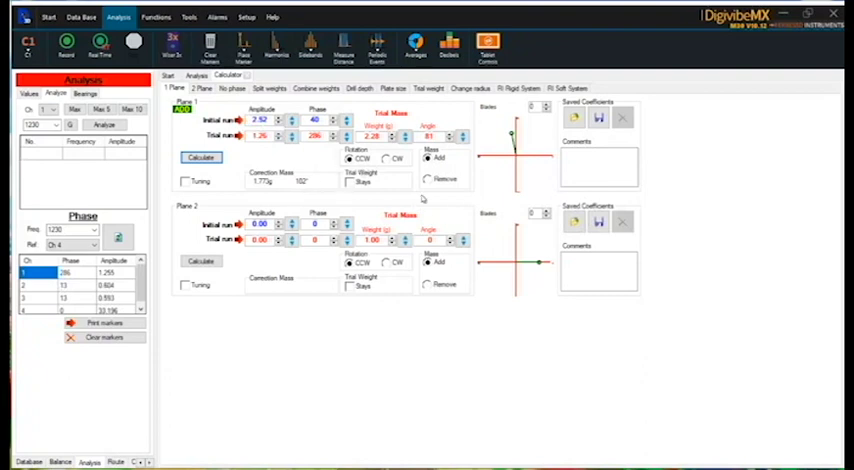